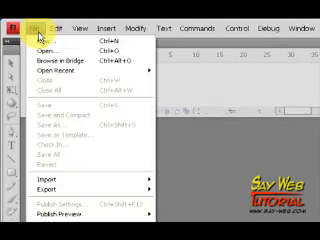
- Create a new blank Flash File (ActionScript 3.0) document
click(22, 32)
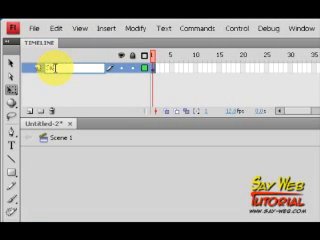
text(Sky)
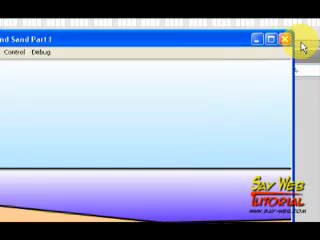
- Draw a yellow gradient circle for the sun low on the stage
click(292, 40)
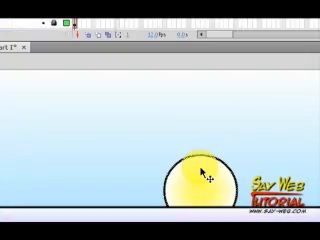
right_click(196, 172)
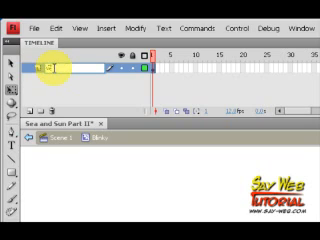
- Rename the sun's timeline layer to 'Sun Body'
text(Sun Body)
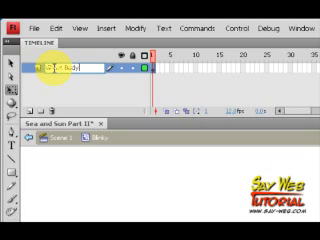